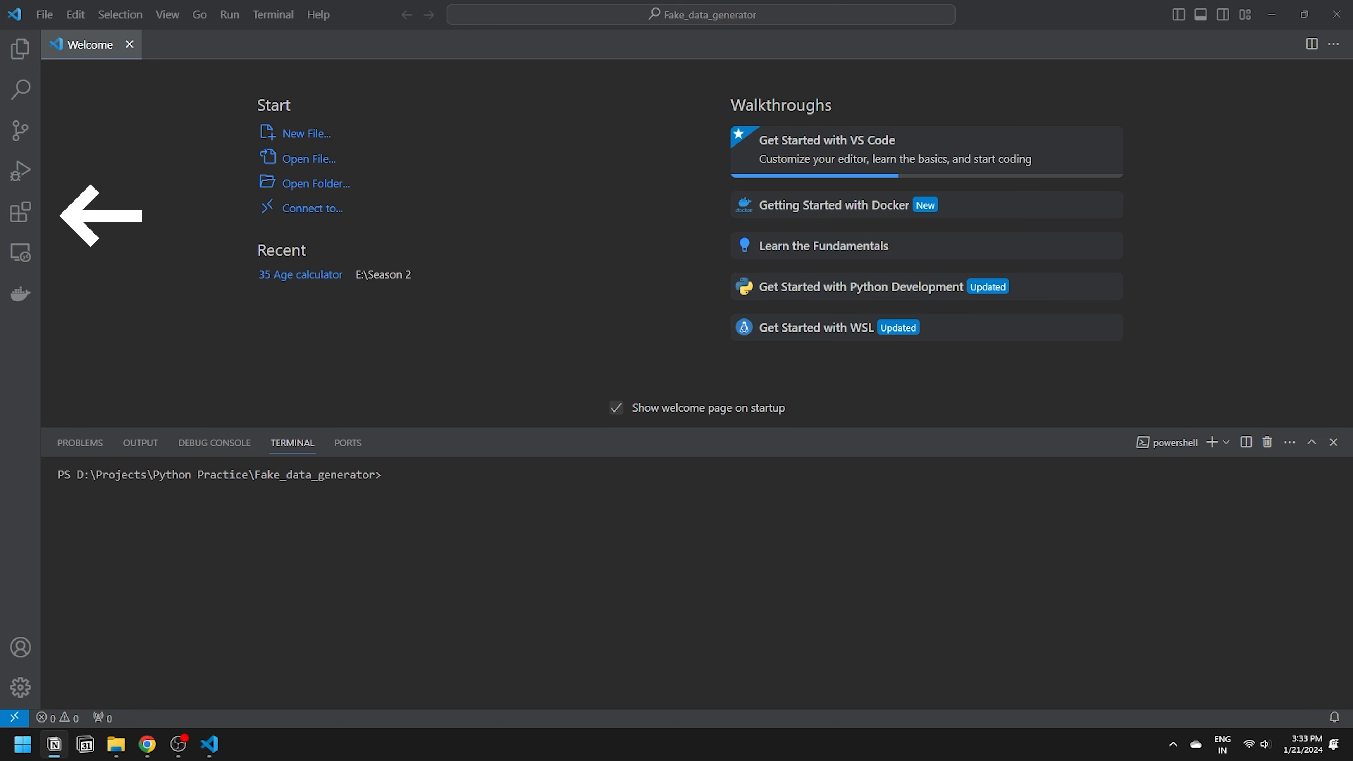
# Find the Oracle SQL Developer Extension for VSCode in the Extensions marketplace and view its details
pyautogui.click(20, 213)
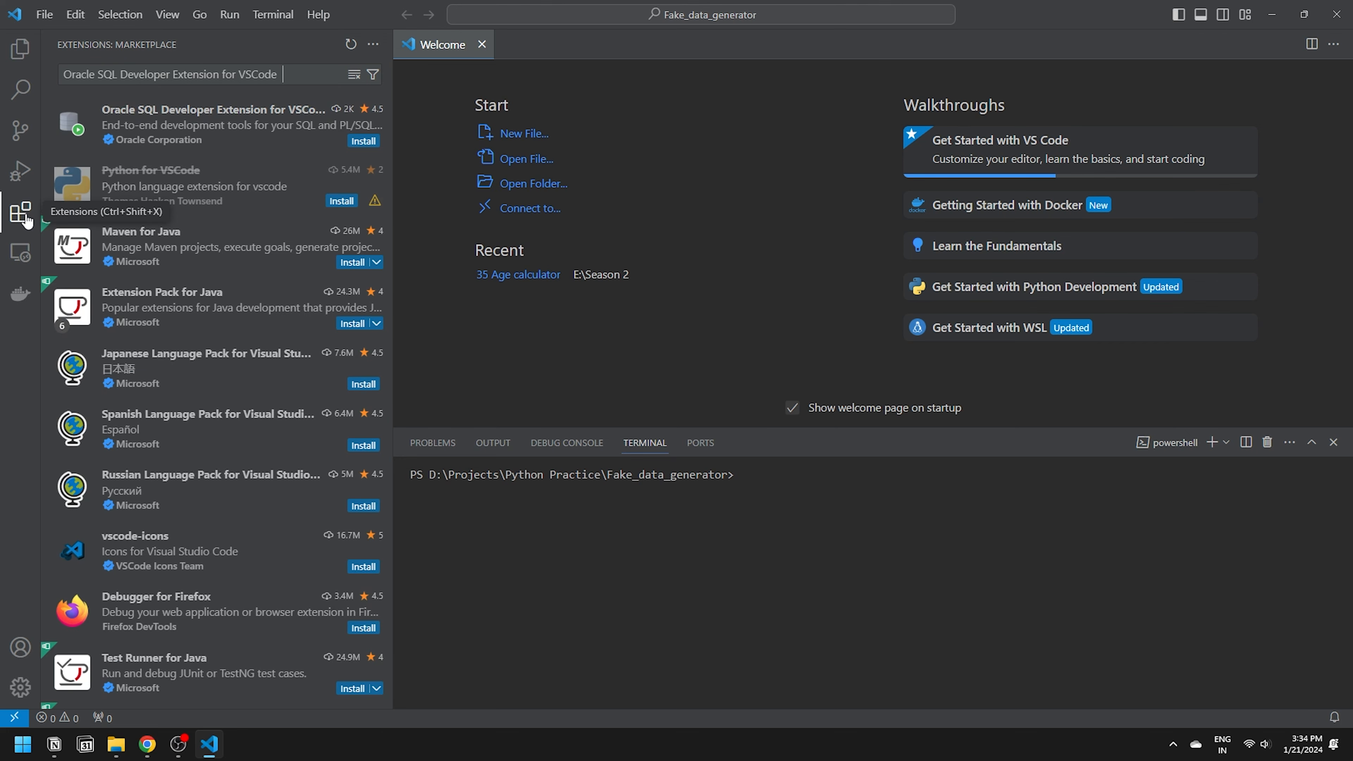
pyautogui.click(215, 124)
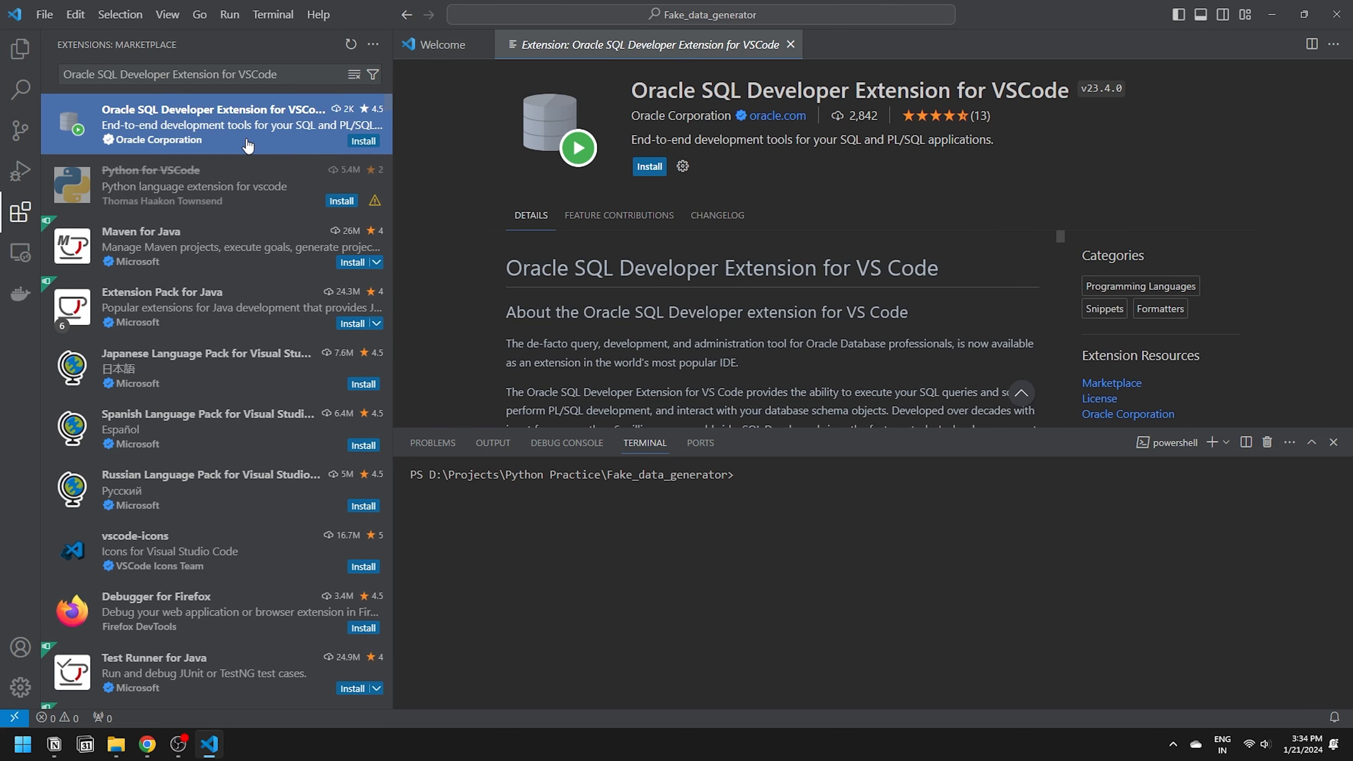
# Install the Oracle SQL Developer Extension so it becomes enabled globally
pyautogui.click(648, 167)
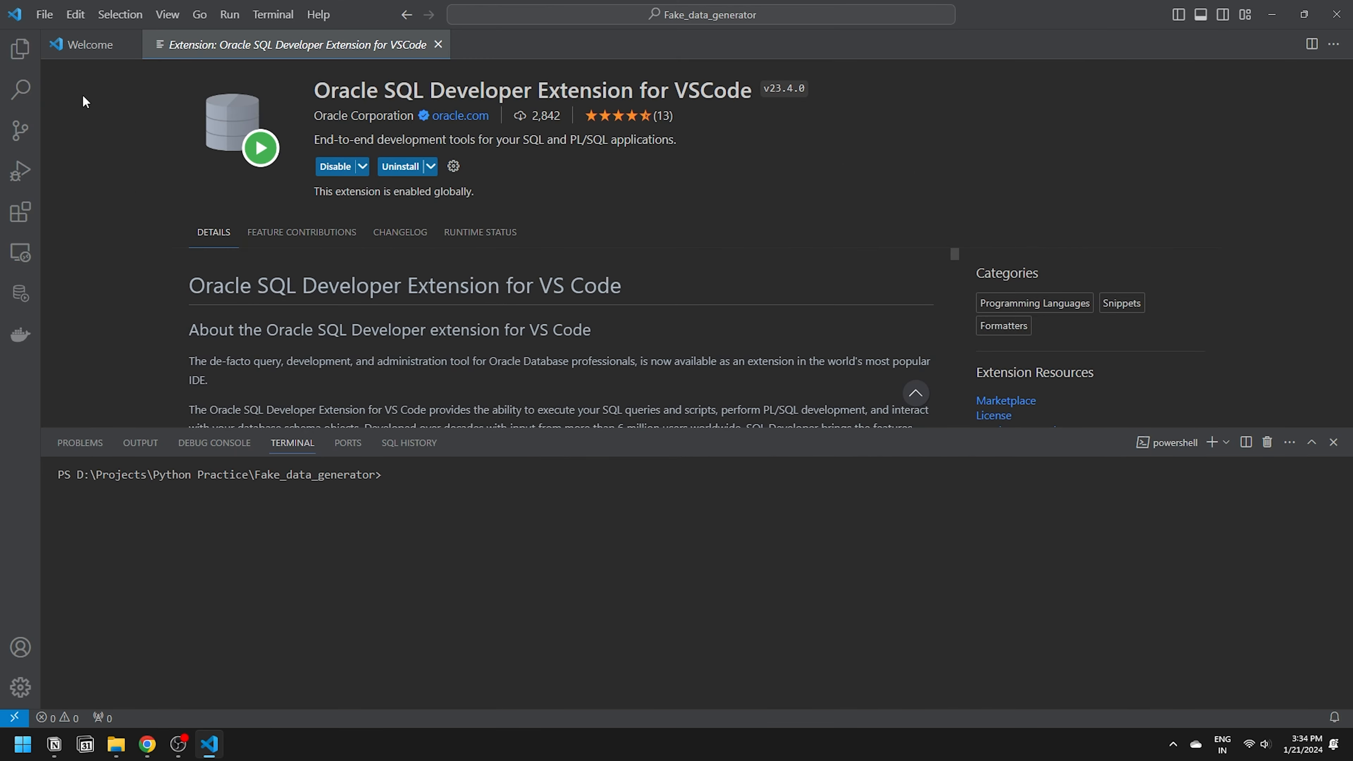
pyautogui.moveTo(46, 323)
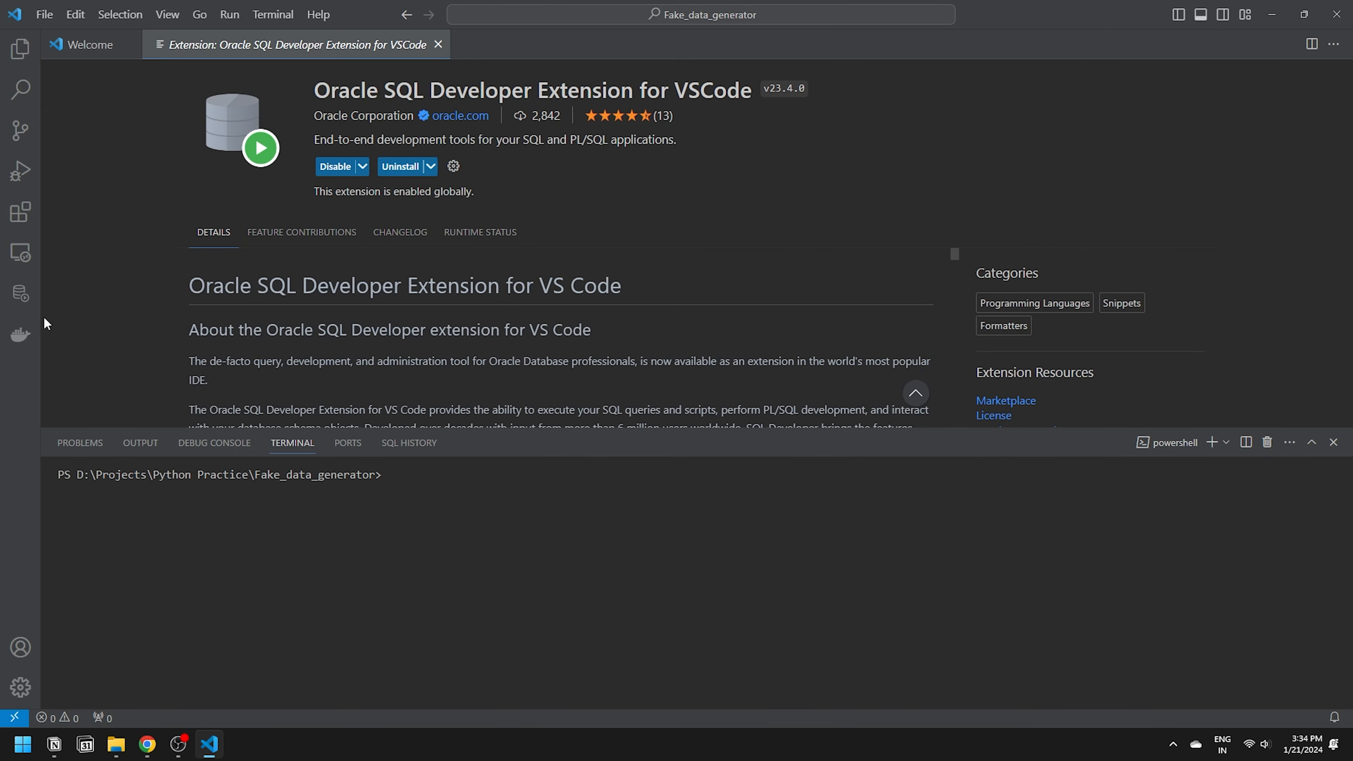
pyautogui.moveTo(20, 293)
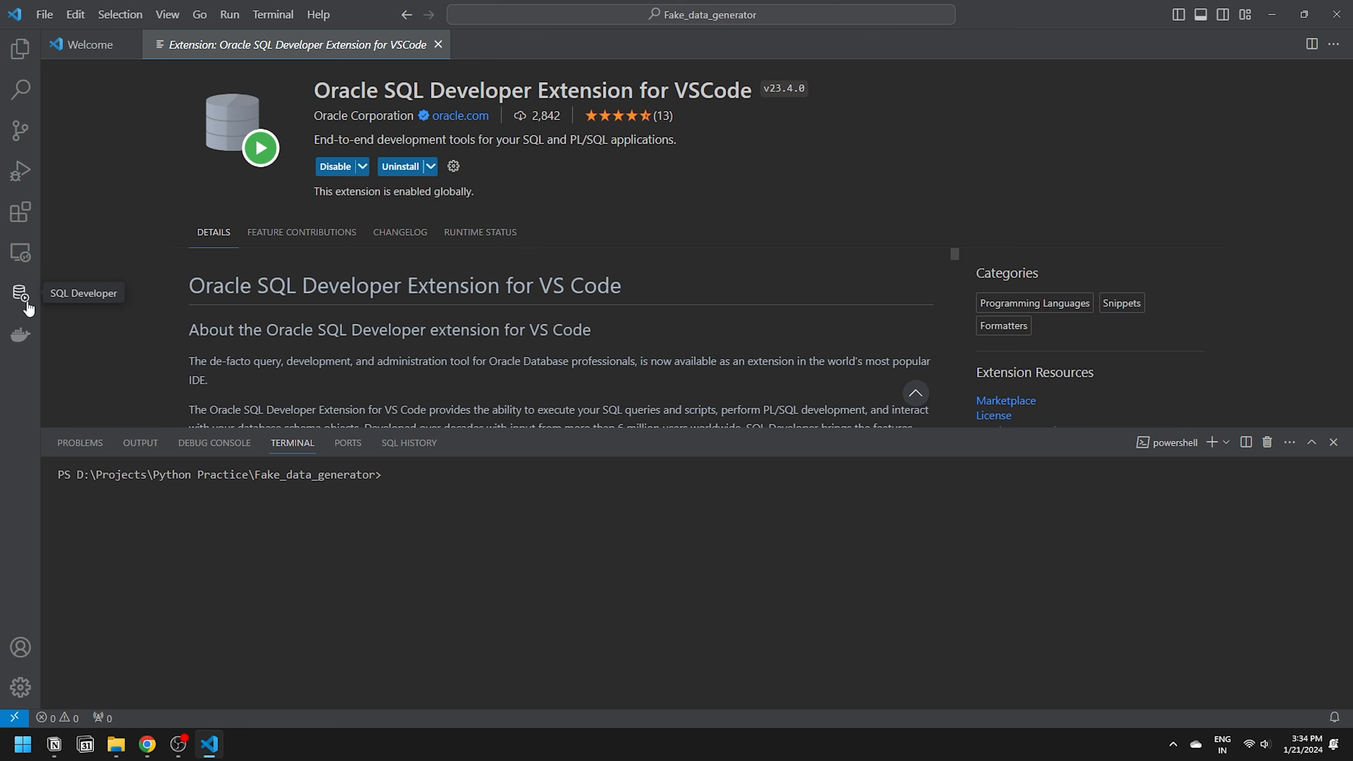
# Start a blank Create Connection form from the SQL Developer connections view
pyautogui.click(21, 294)
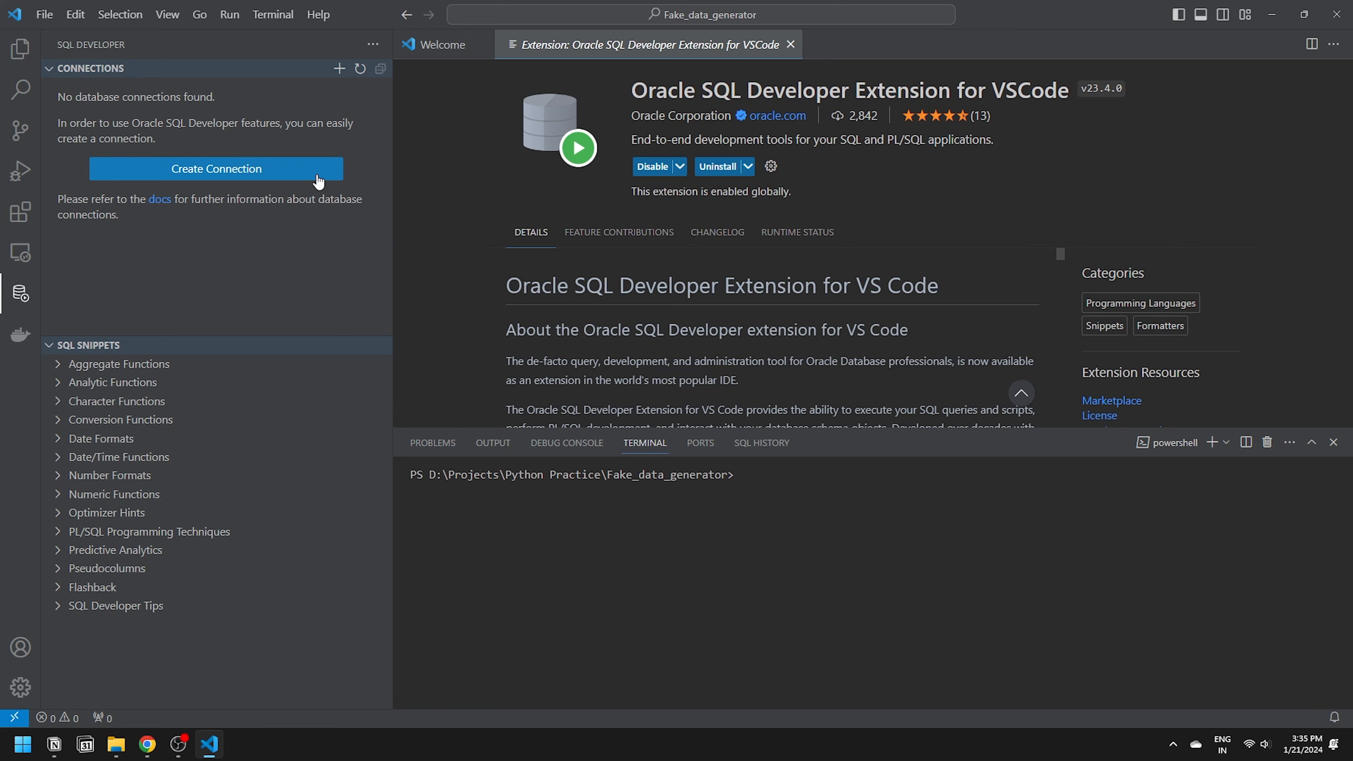
pyautogui.click(216, 168)
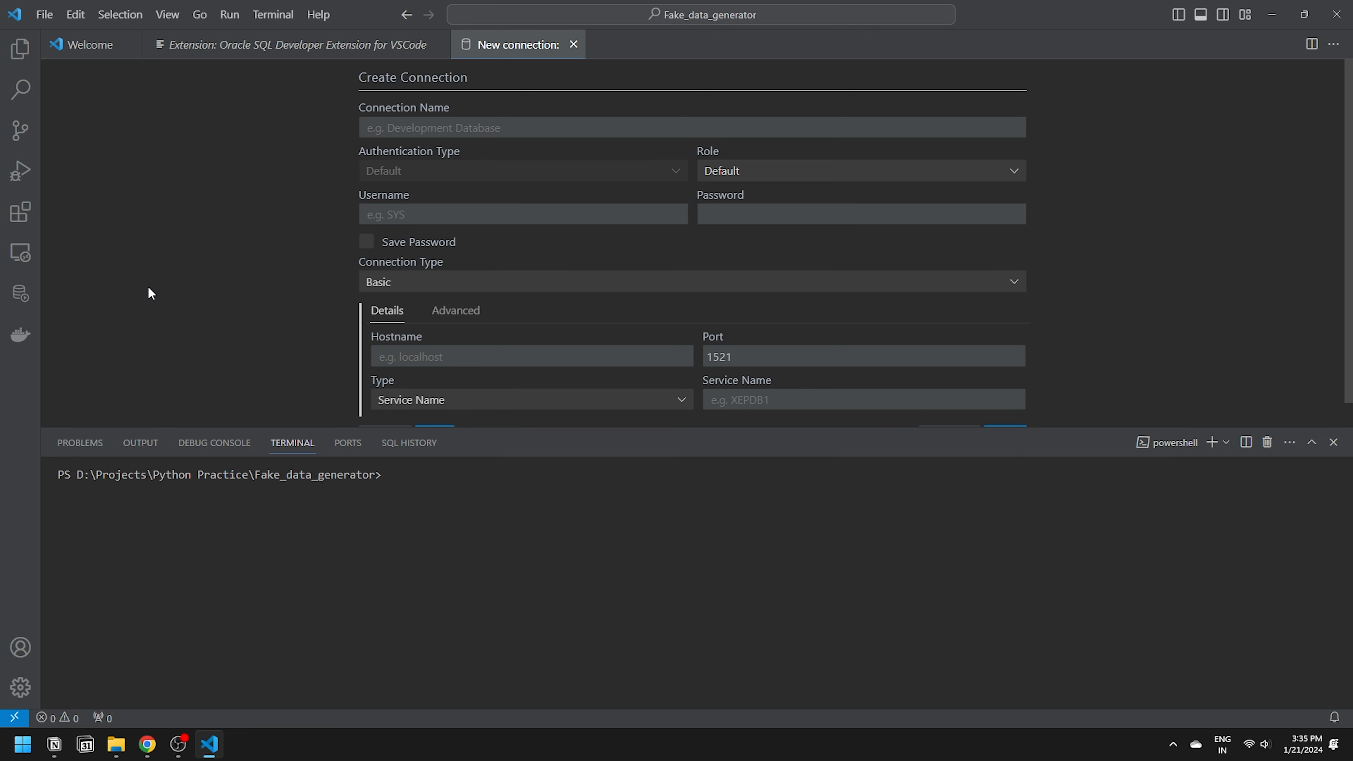
pyautogui.moveTo(128, 295)
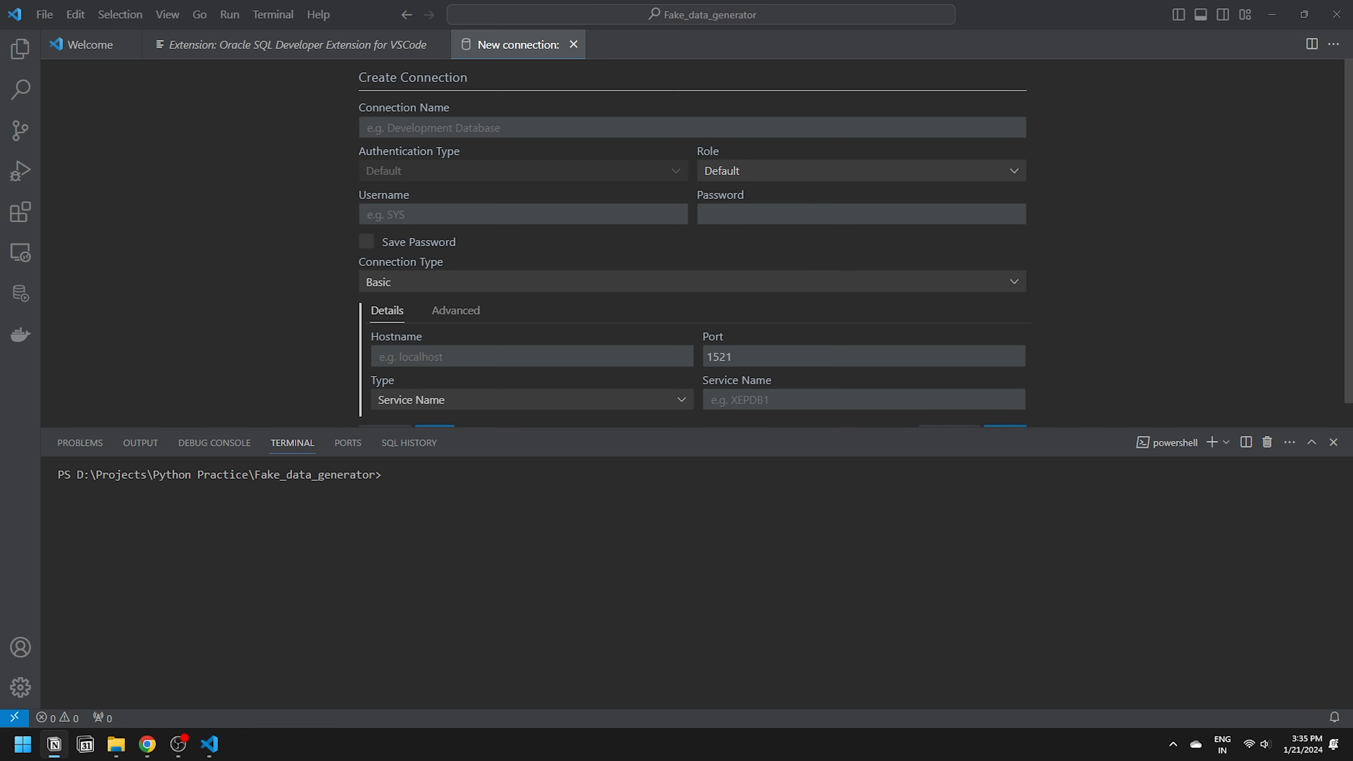
pyautogui.moveTo(175, 305)
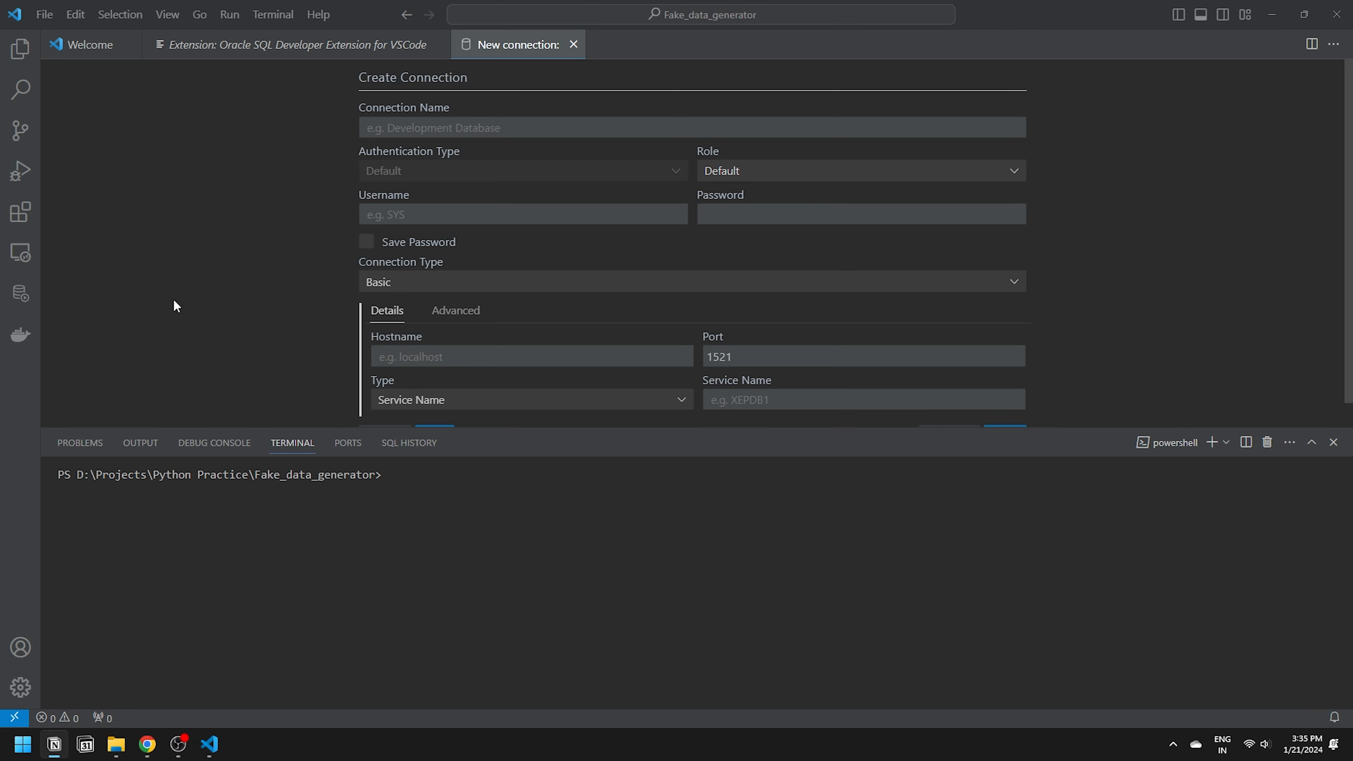
# Name the connection 'SYS@localhost.', username sys, keeping the Basic connection type
pyautogui.write('SYS@localhost.')
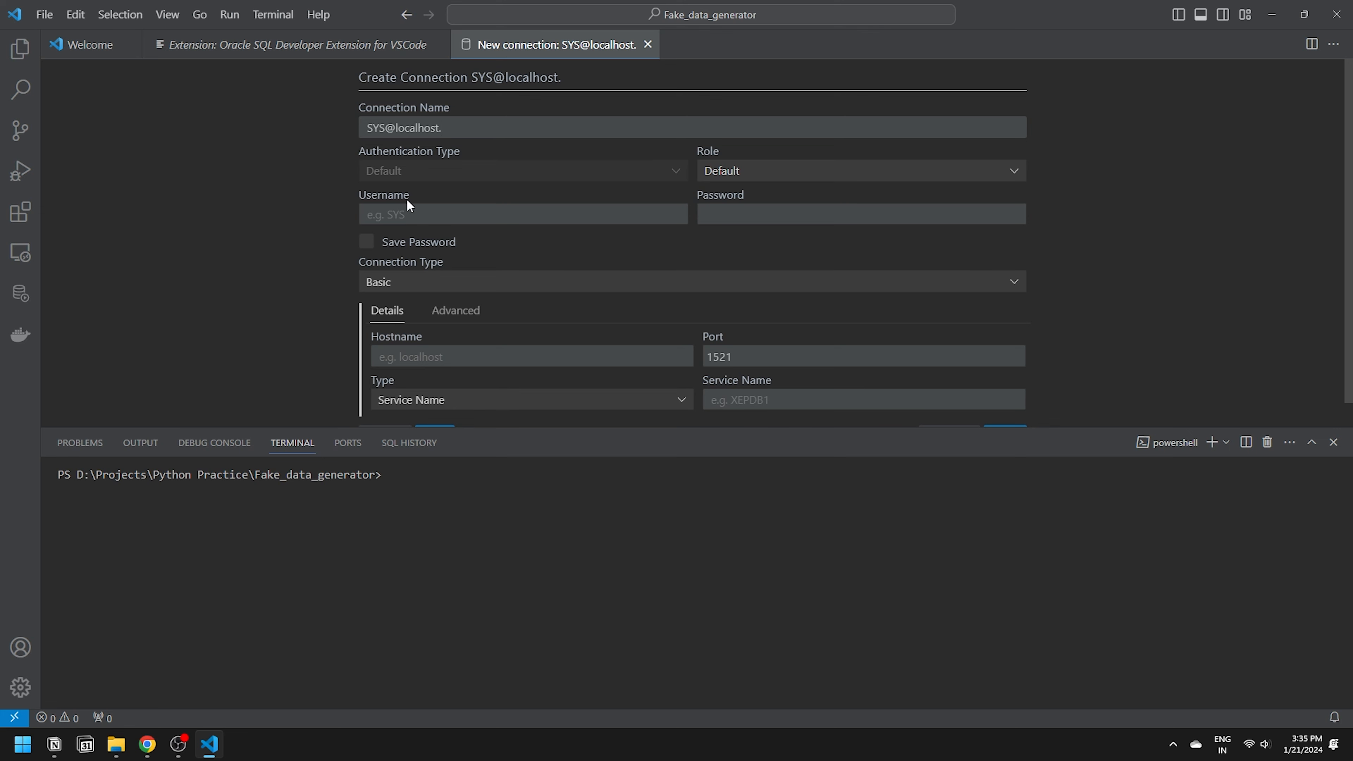
pyautogui.moveTo(761, 176)
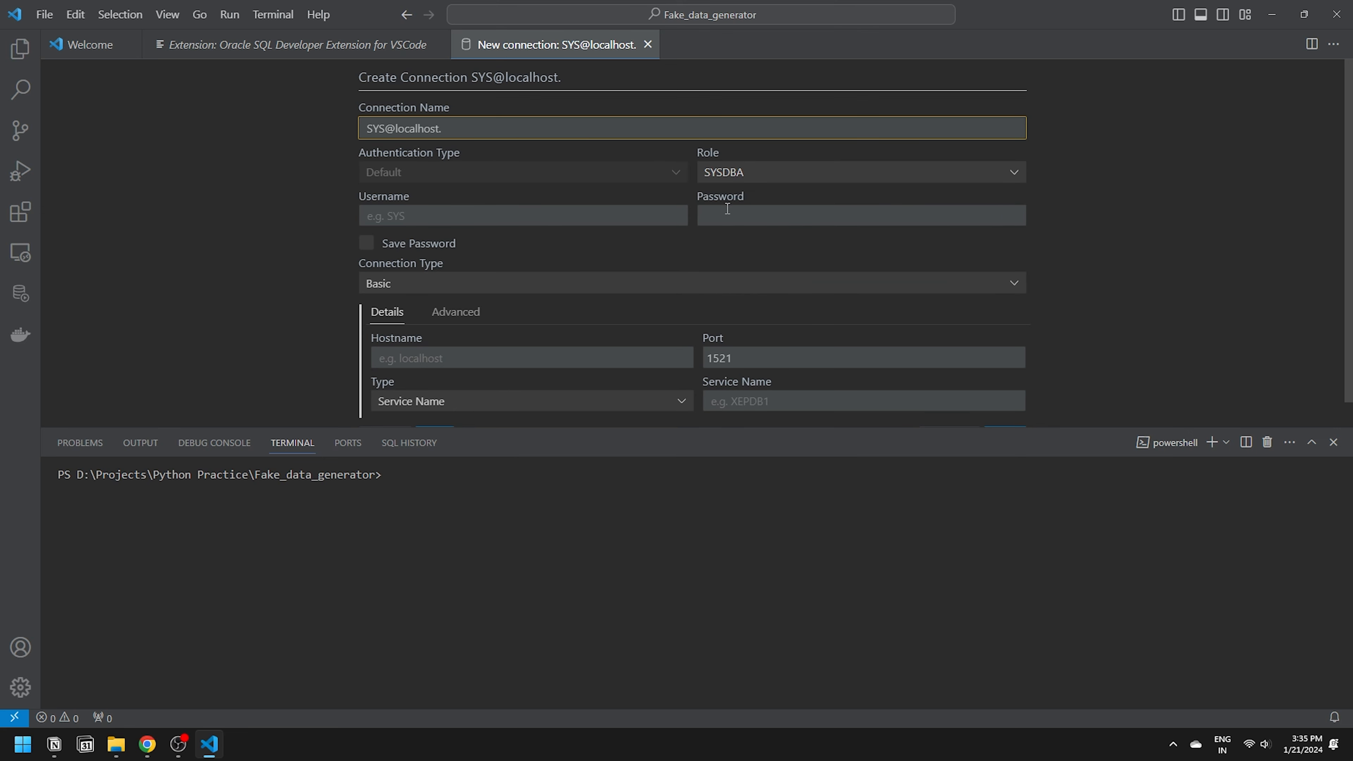
pyautogui.write('sys')
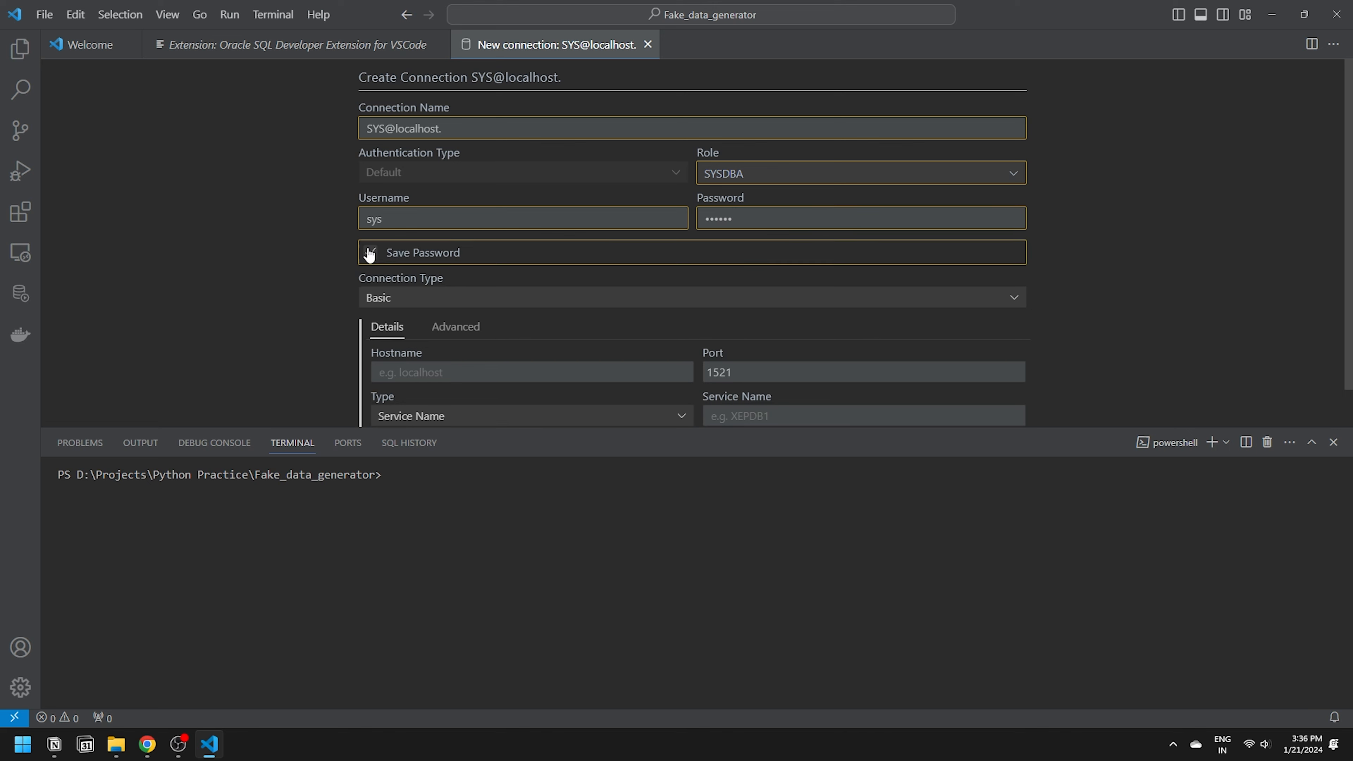
pyautogui.click(370, 252)
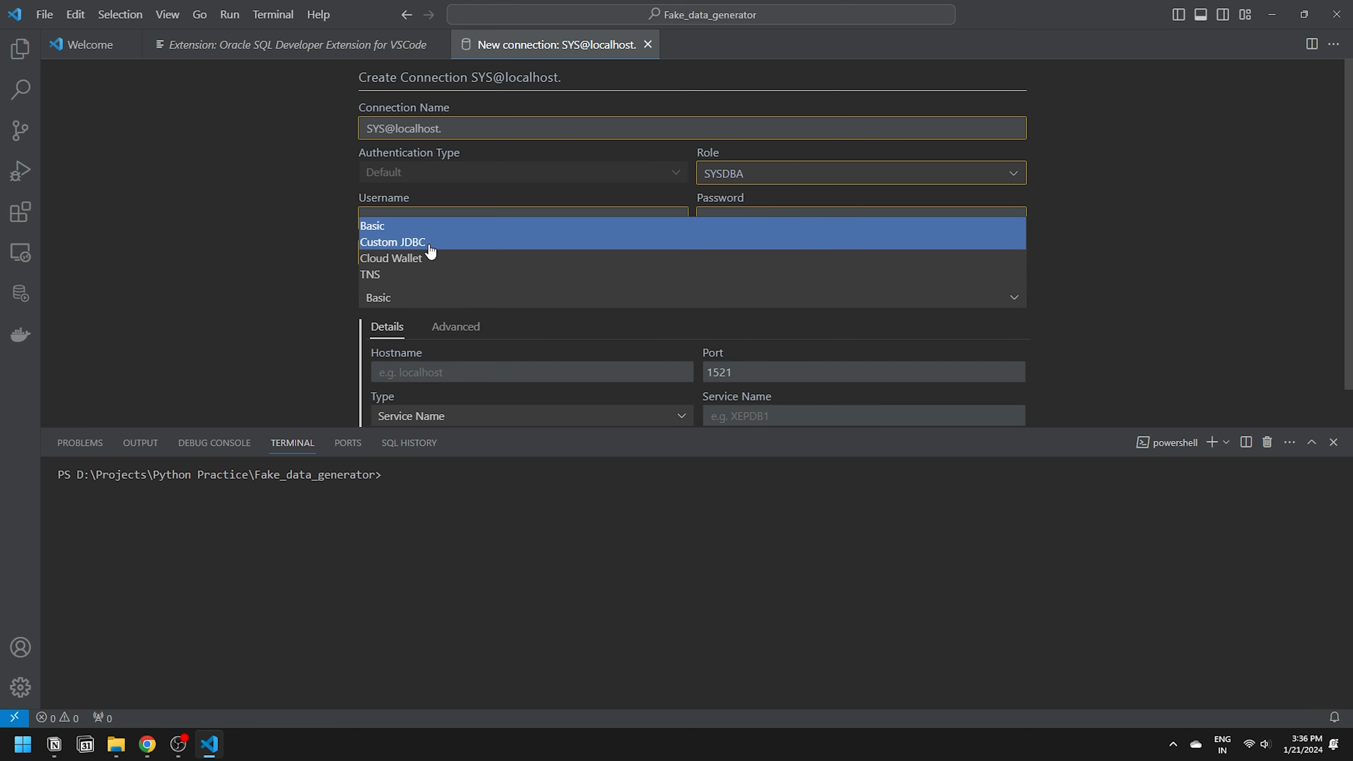
pyautogui.click(372, 225)
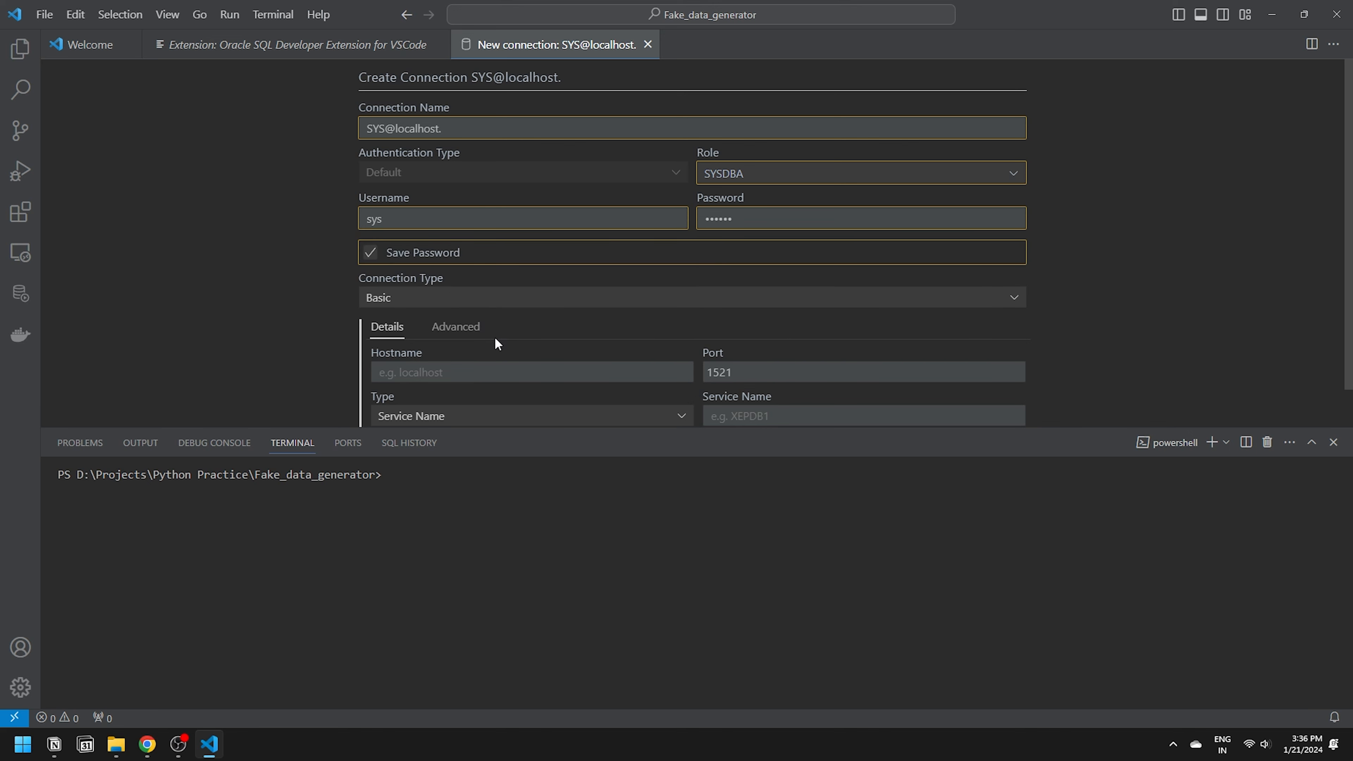
# Set hostname localhost and service name orclpdb, test the connection and save it
pyautogui.scroll(-3)
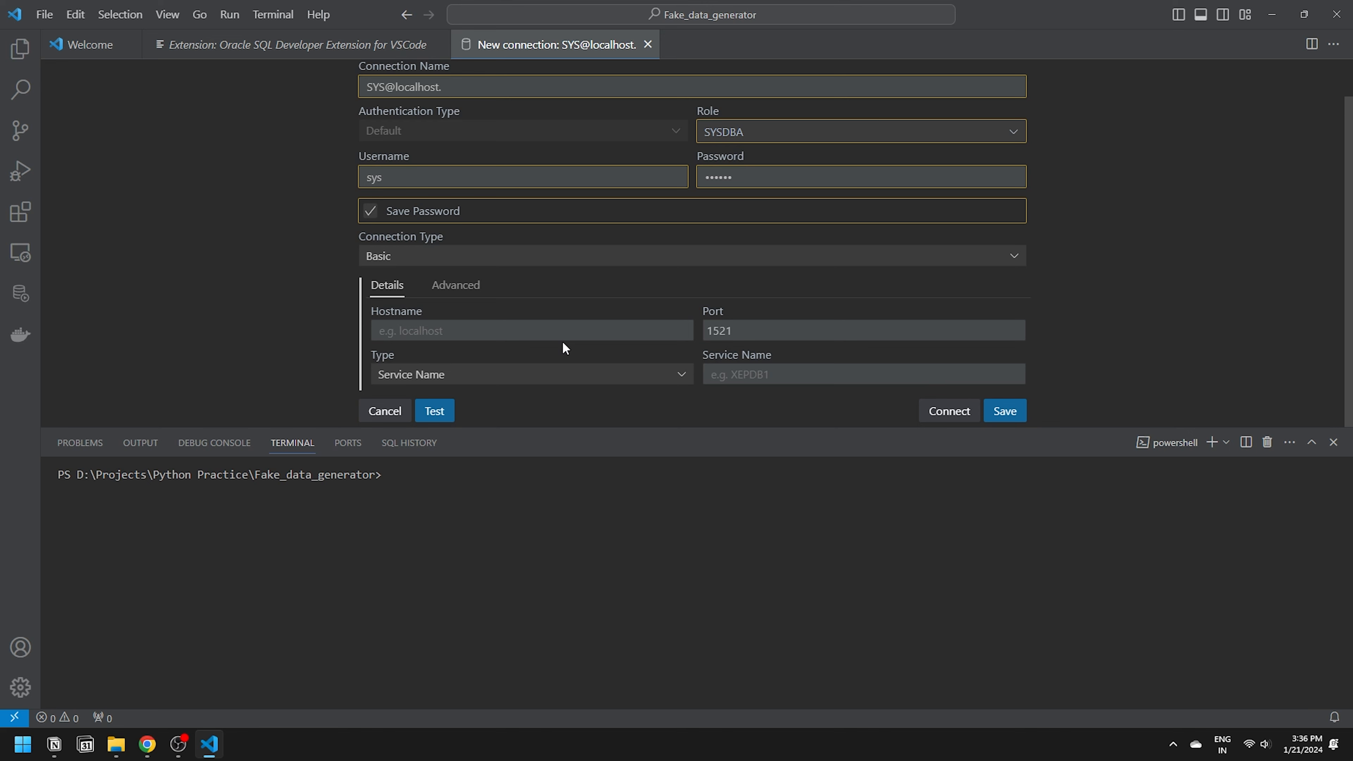
pyautogui.write('localhost')
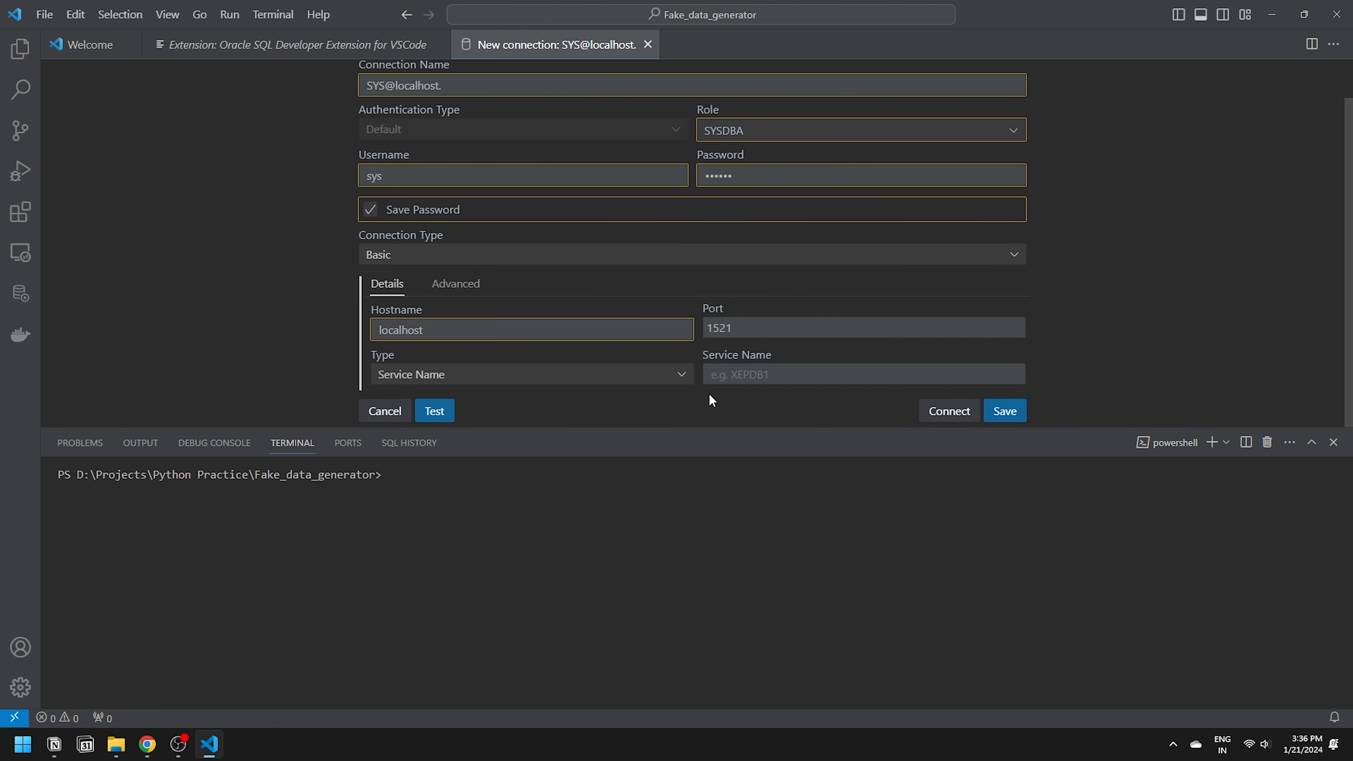
pyautogui.write('orcl')
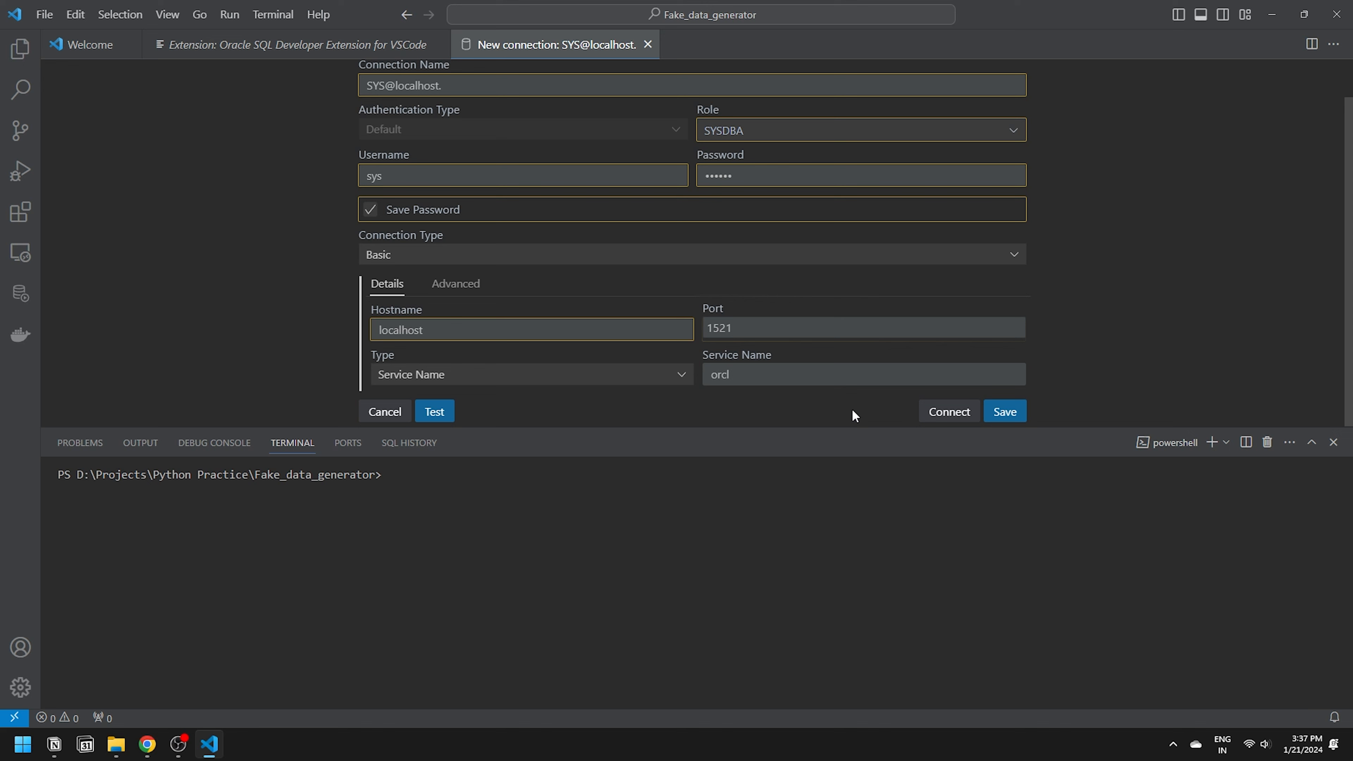
pyautogui.write('pdb')
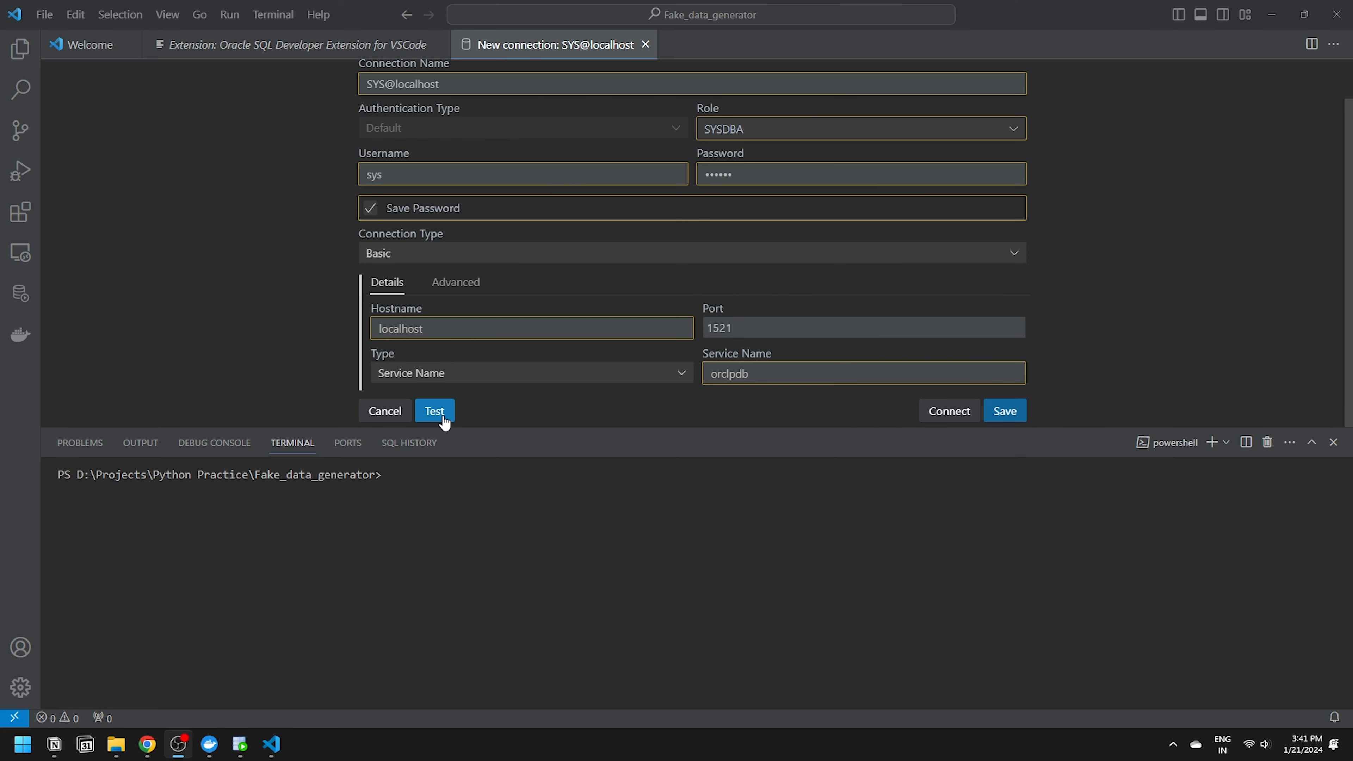
pyautogui.click(435, 411)
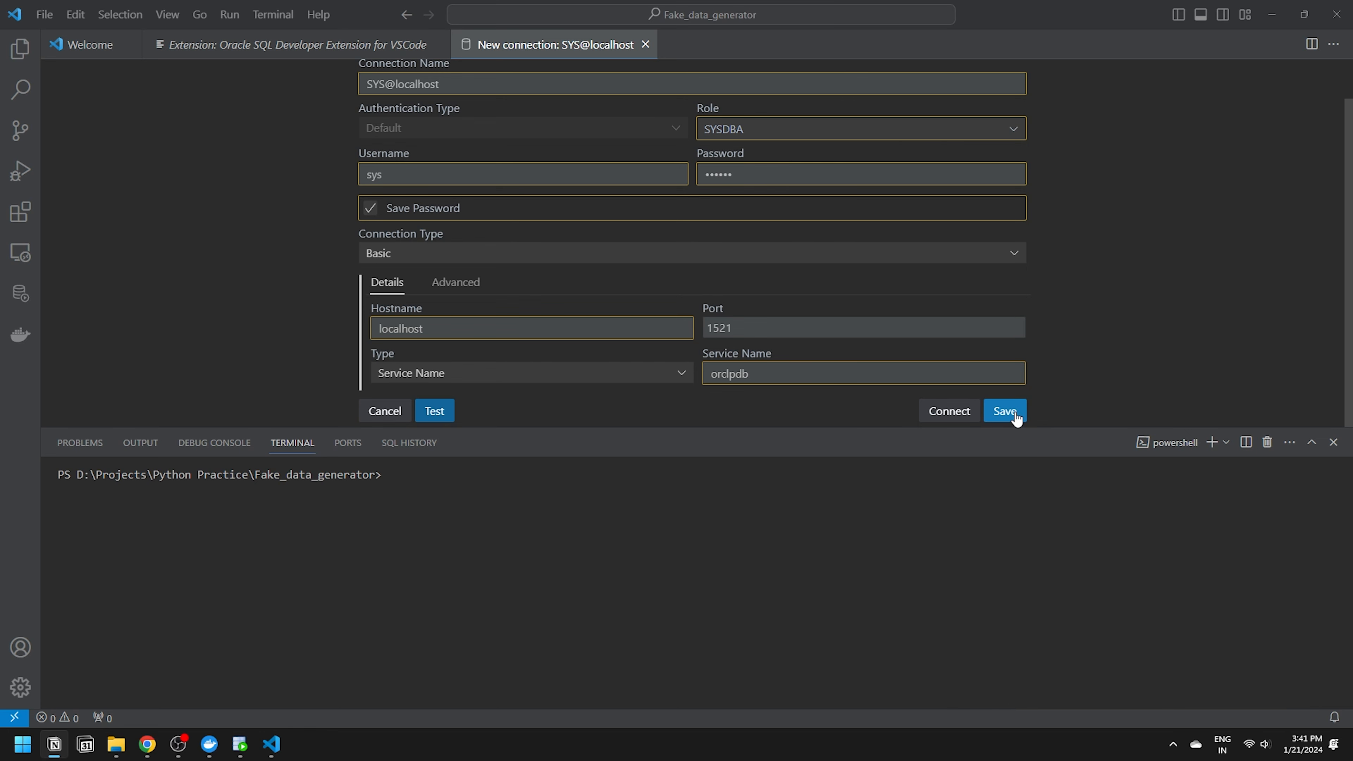
pyautogui.click(1004, 411)
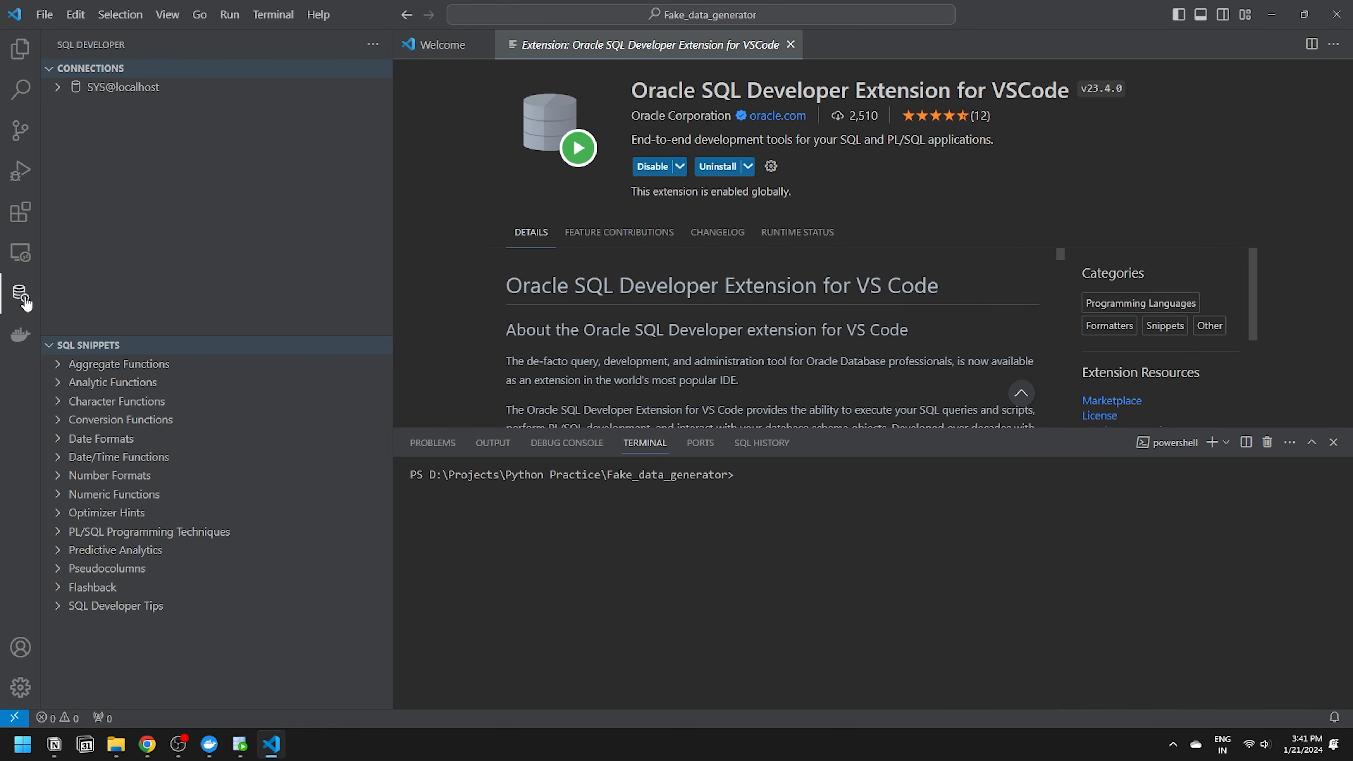
# Open a SQL worksheet on the saved SYS@localhost connection
pyautogui.rightClick(121, 86)
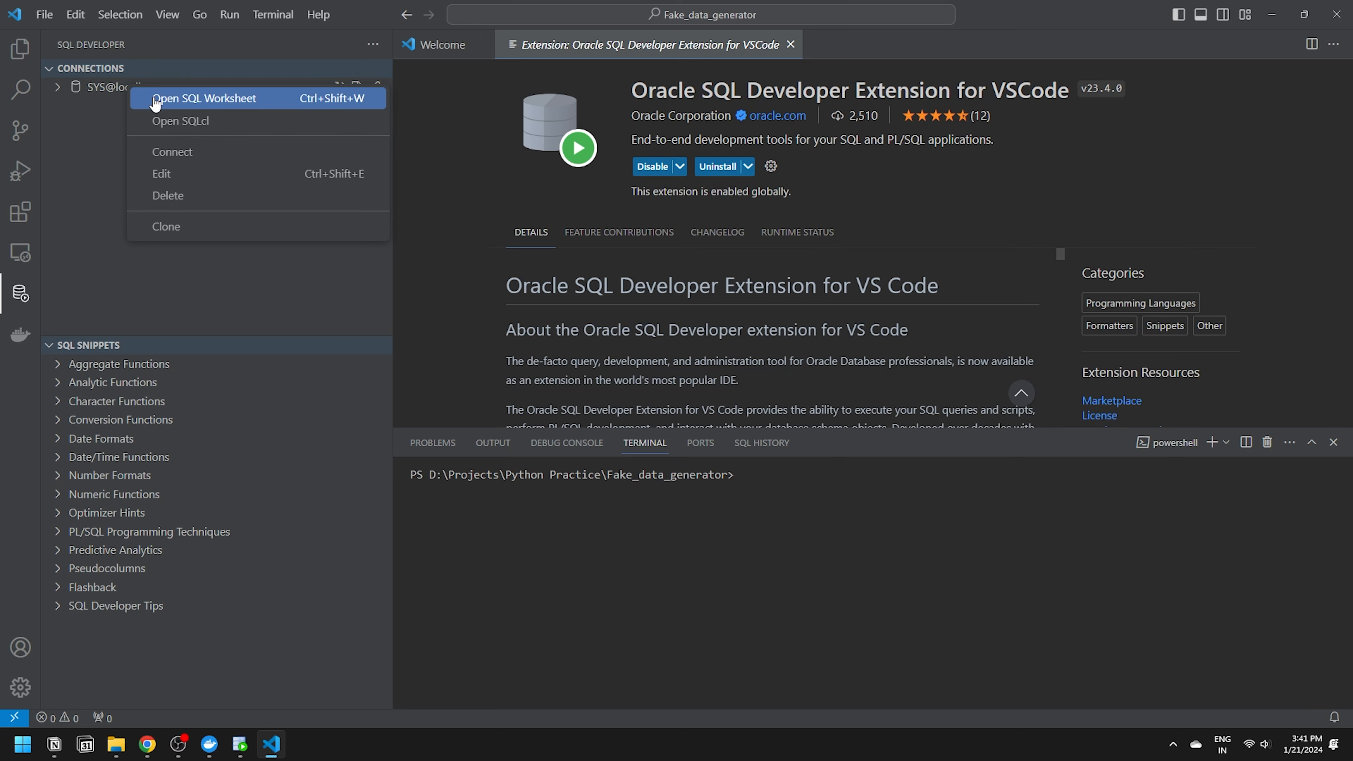
pyautogui.click(205, 97)
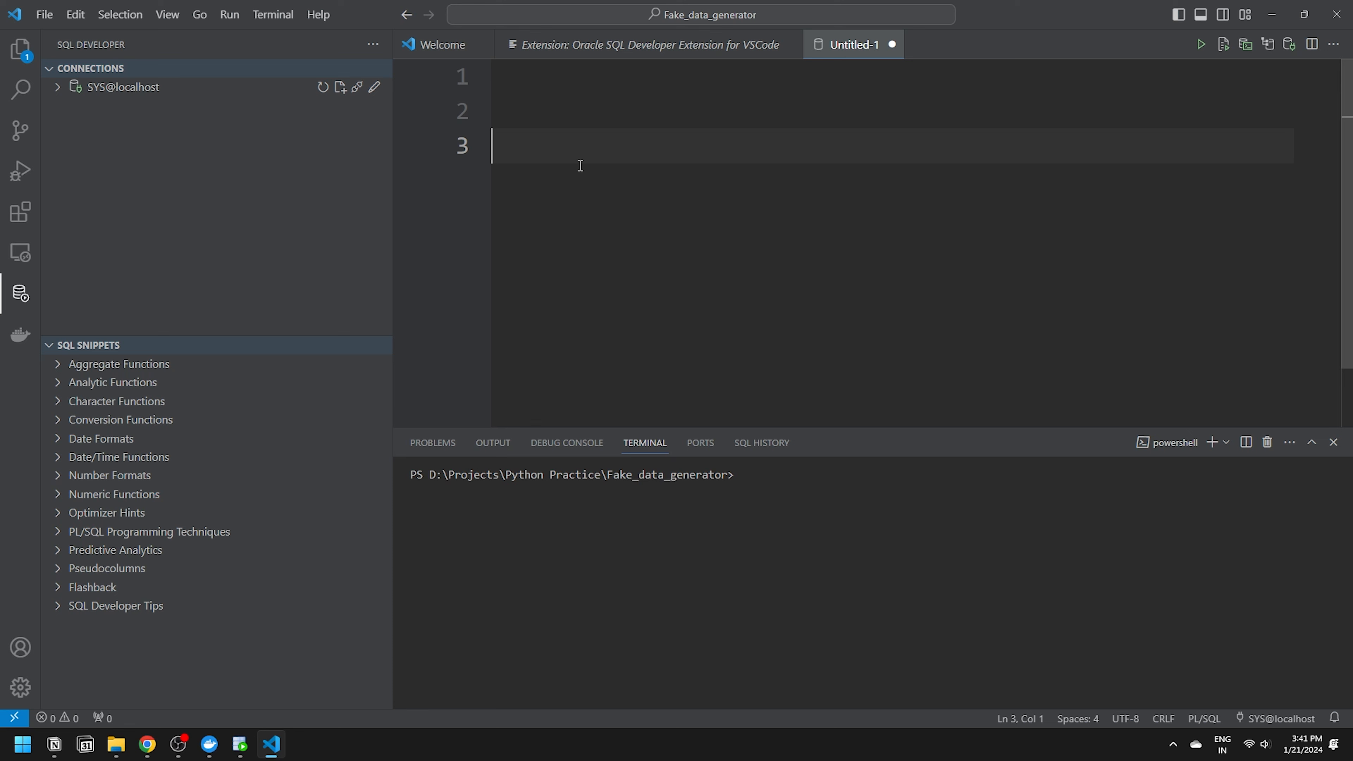
# Run 'SELECT * FROM tab;' on SYS@localhost to list its tables
pyautogui.write('SELECT * FROM tab;')
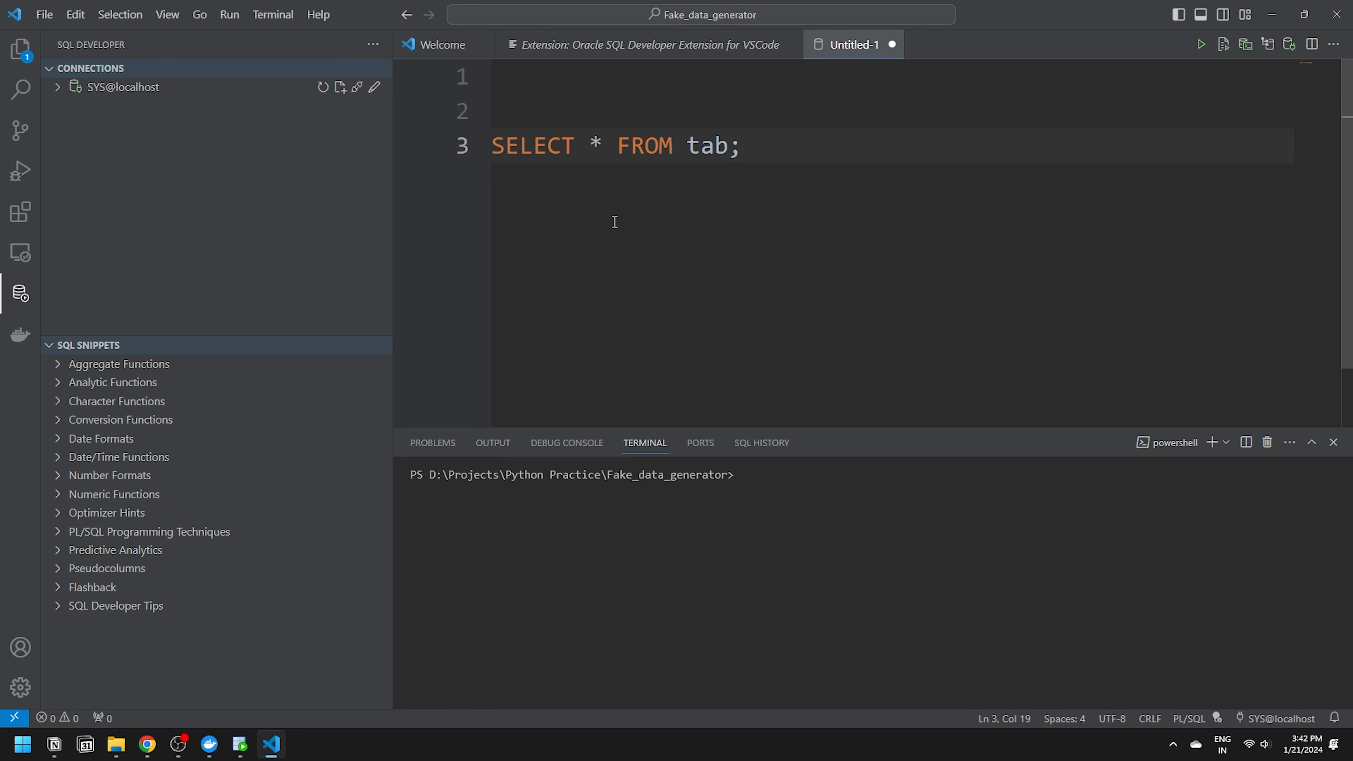
pyautogui.click(1199, 43)
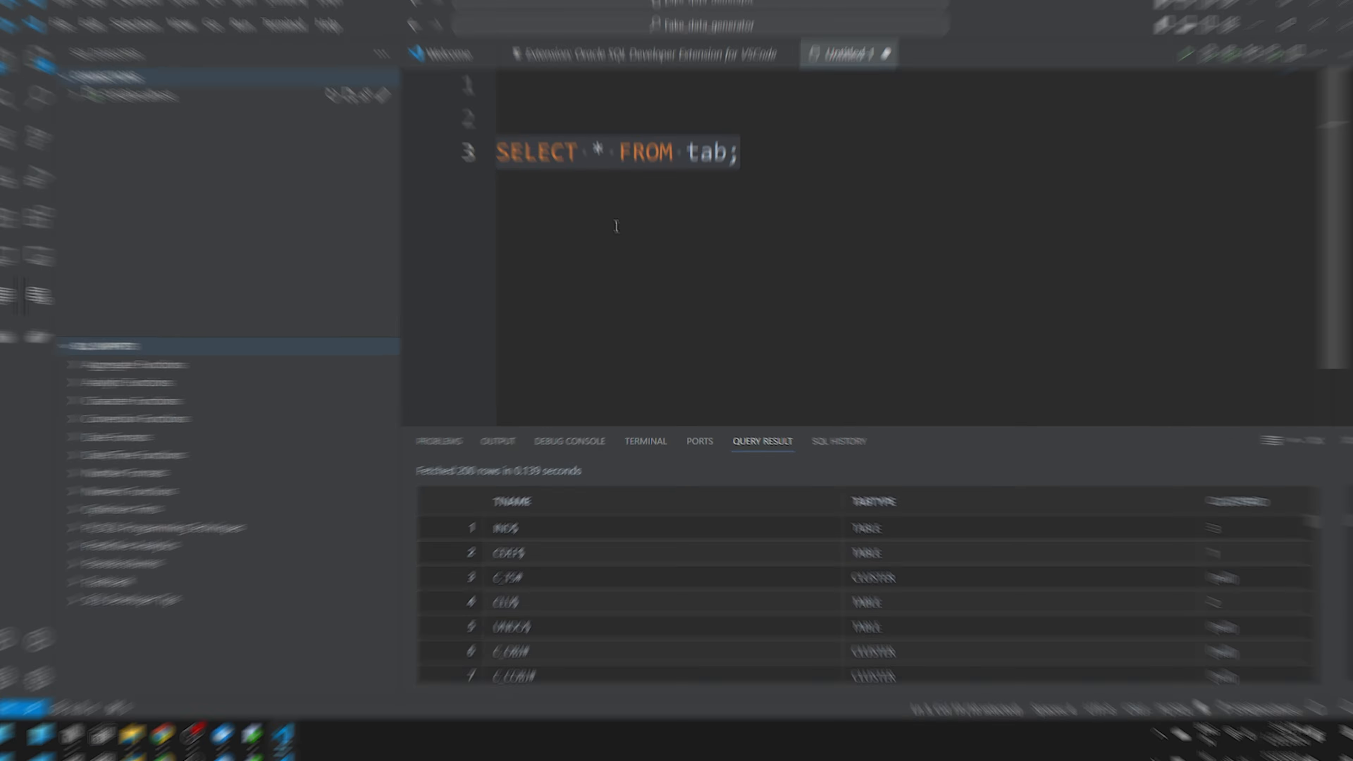